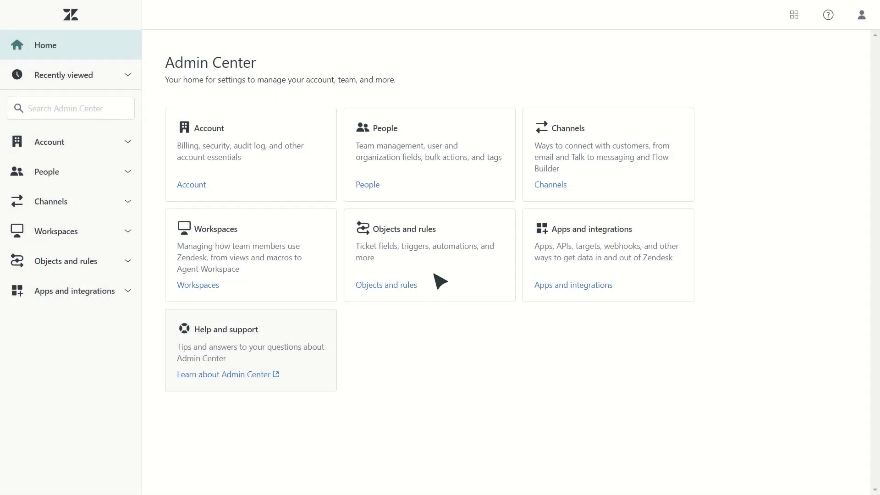
Step: Expand the People section in the Admin Center sidebar
left_click(47, 171)
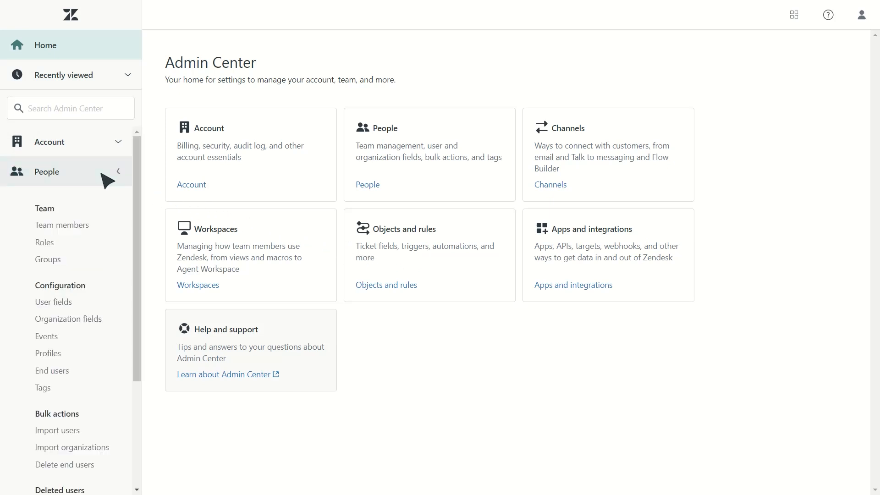
left_click(62, 224)
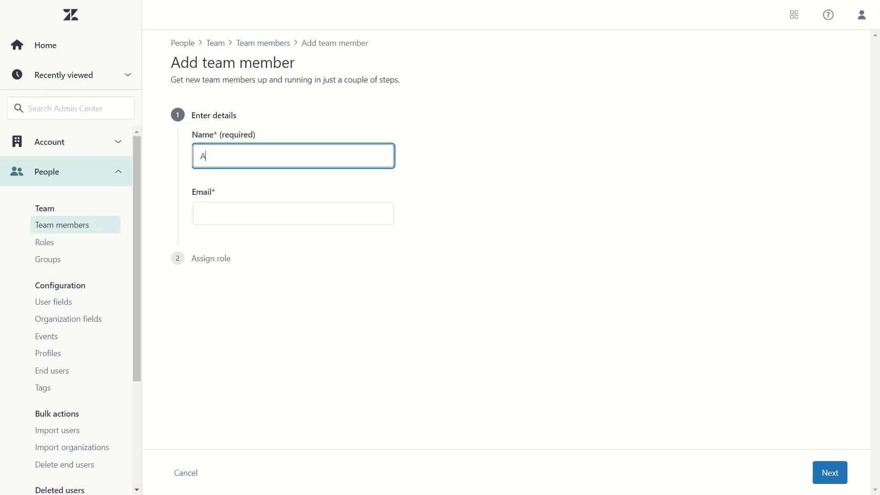
type("gent Example")
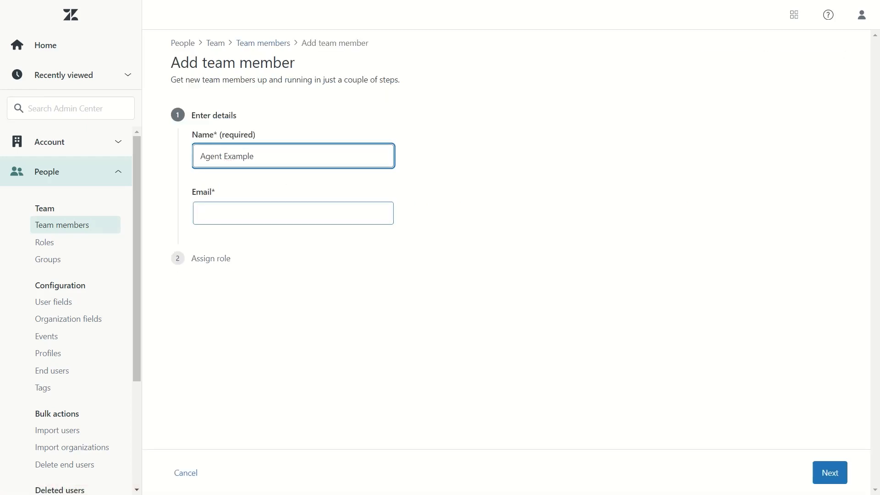
type("agent@example")
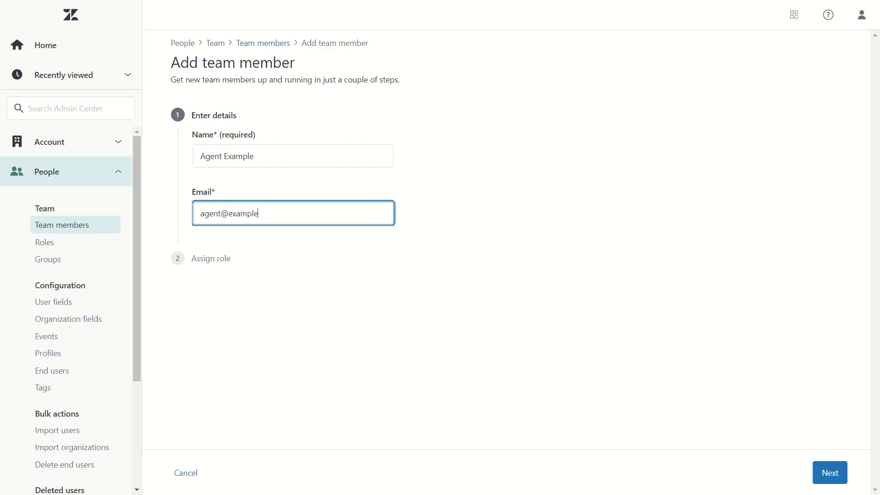
type(".com")
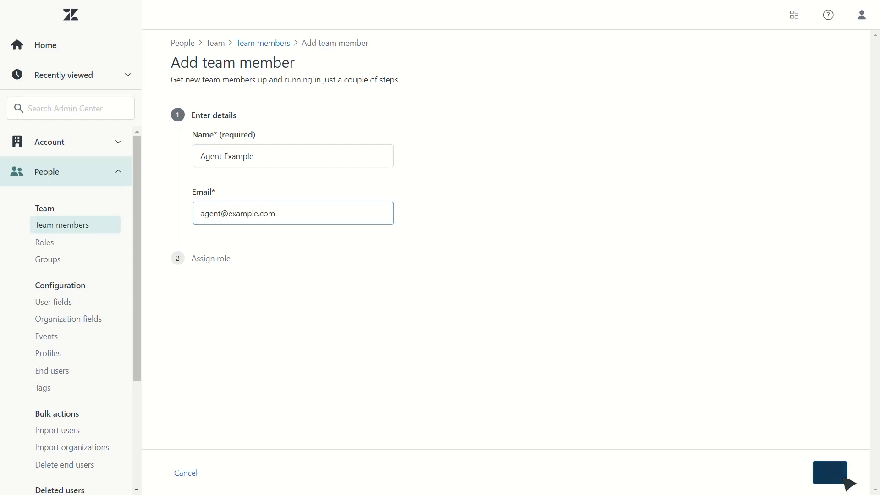
Step: Assign the Team lead support role and save the new team member
left_click(373, 229)
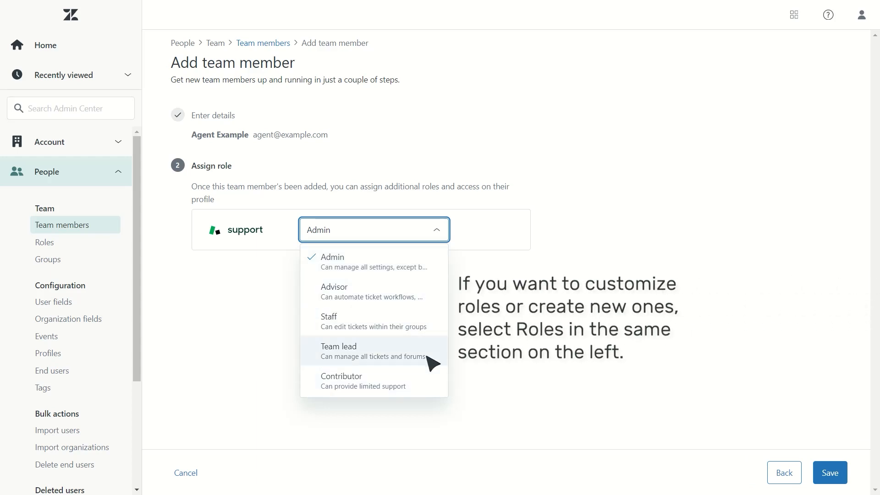
left_click(338, 351)
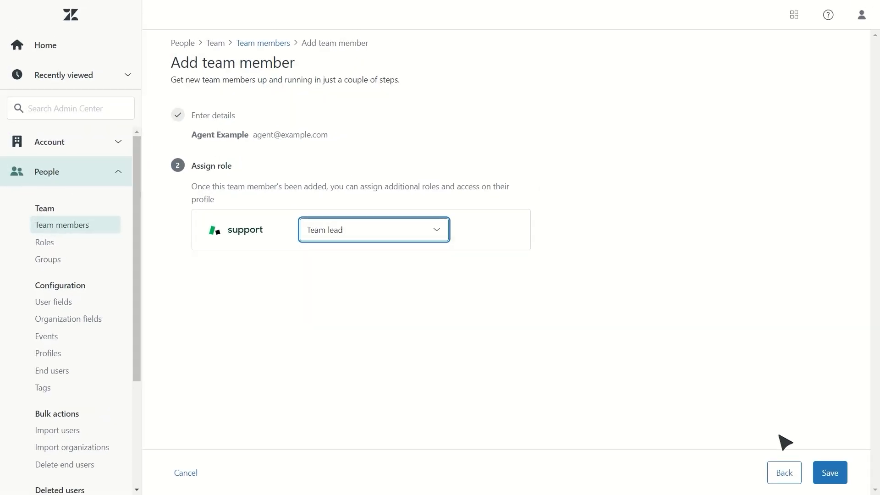
left_click(828, 472)
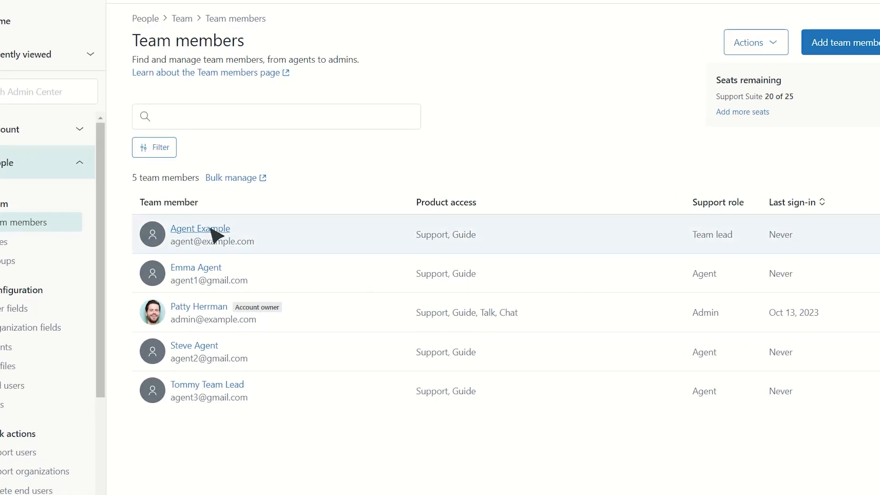
left_click(200, 228)
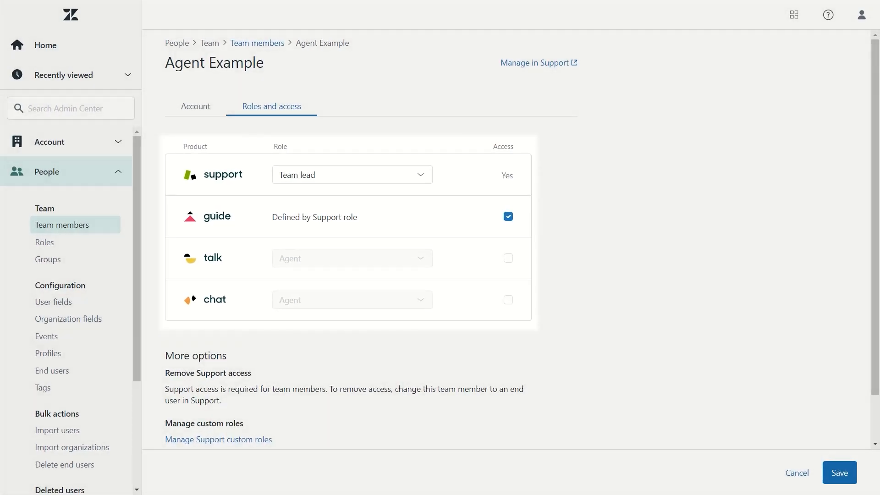
left_click(196, 106)
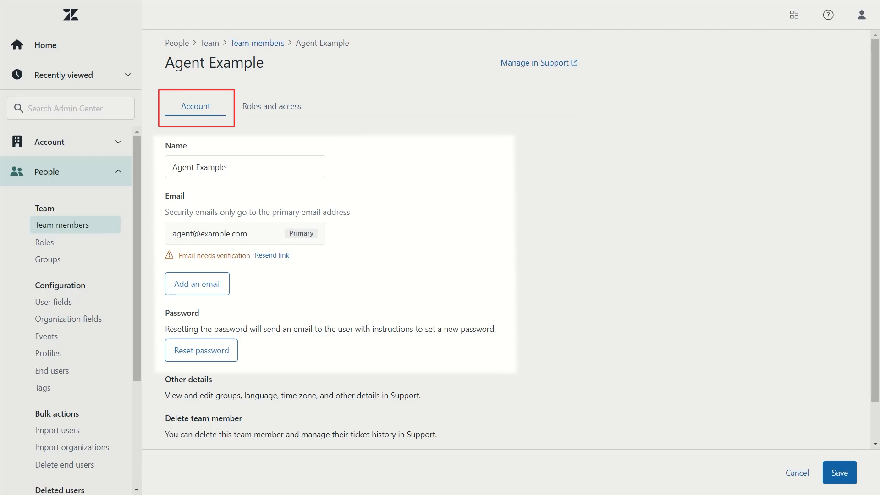
left_click(256, 43)
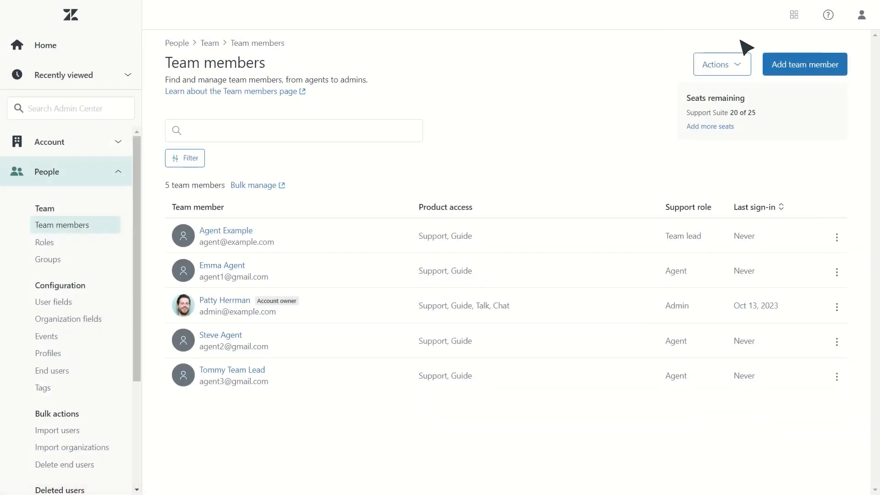
Step: In Agent Workspace, start a new user with email agent2@e for Agent Example 2
left_click(793, 14)
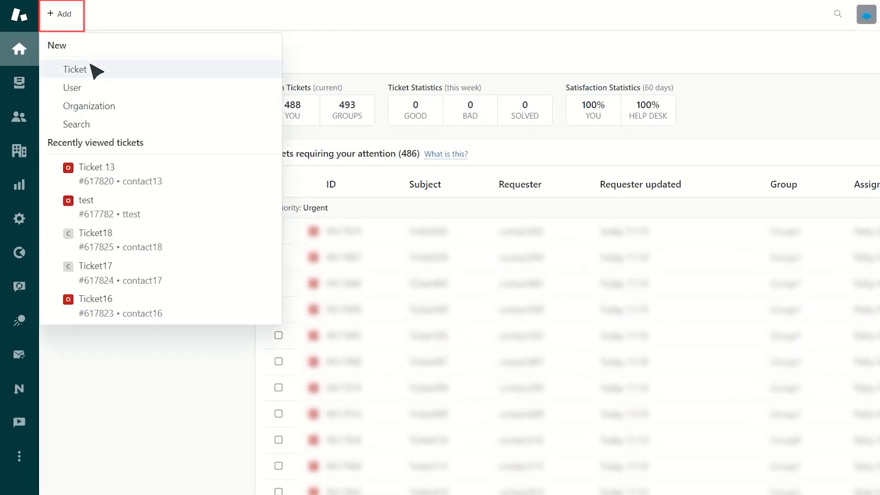
left_click(71, 88)
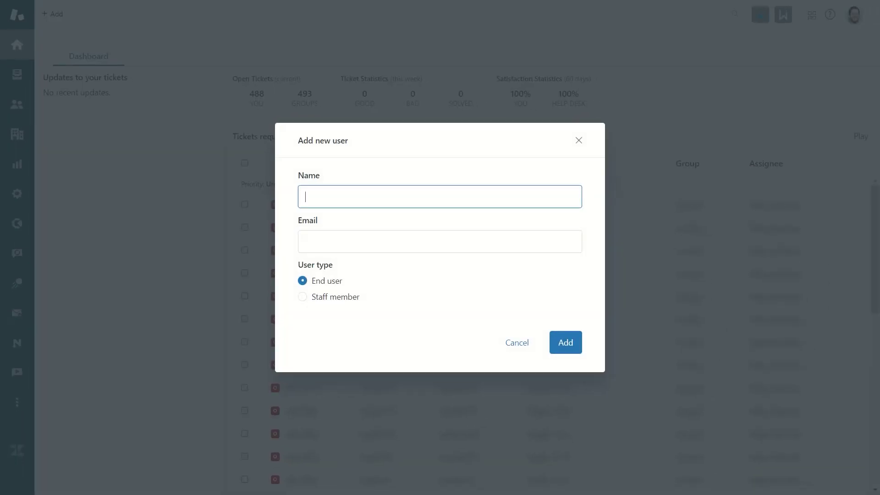
type("agent2@example.com")
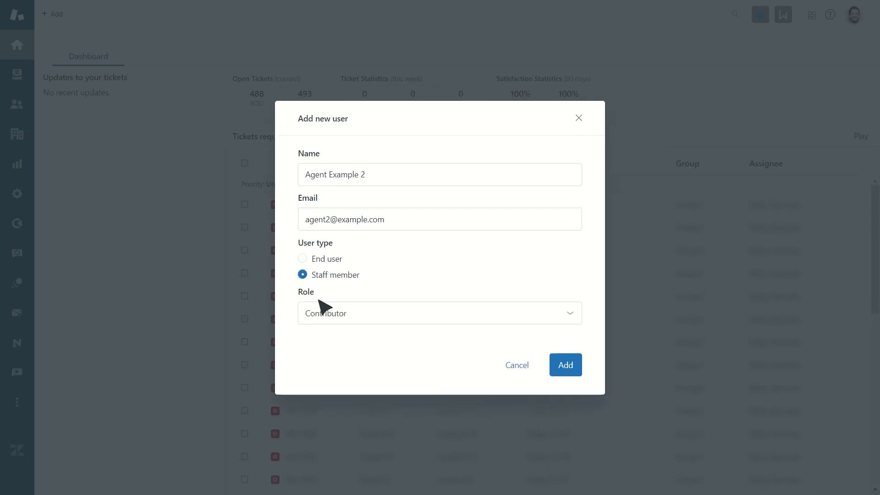
Step: Make the new user a staff member with the Staff role and add them
left_click(439, 312)
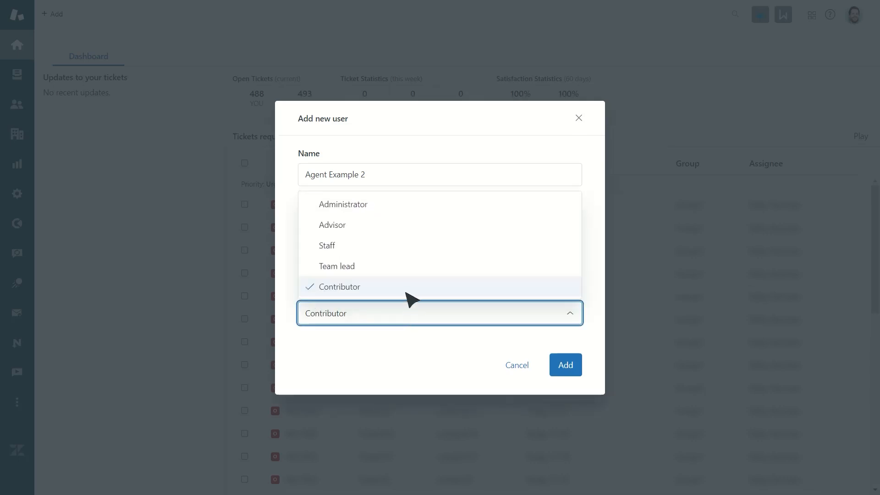
left_click(326, 246)
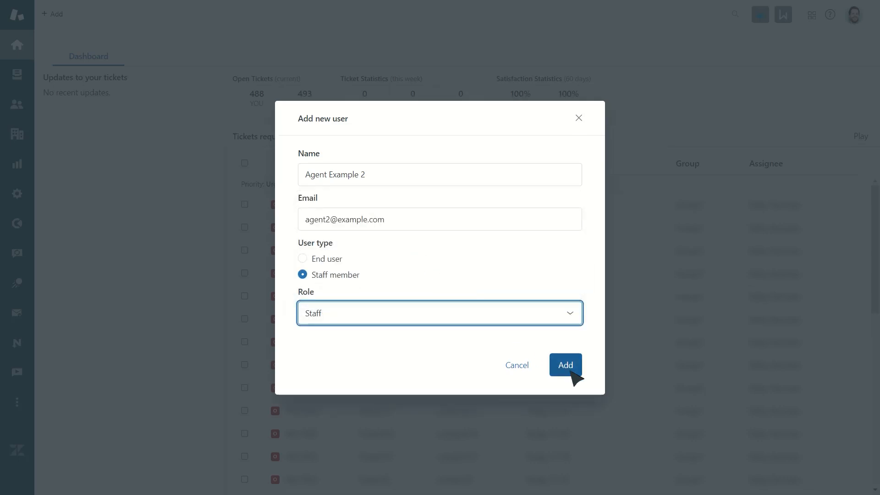
left_click(565, 364)
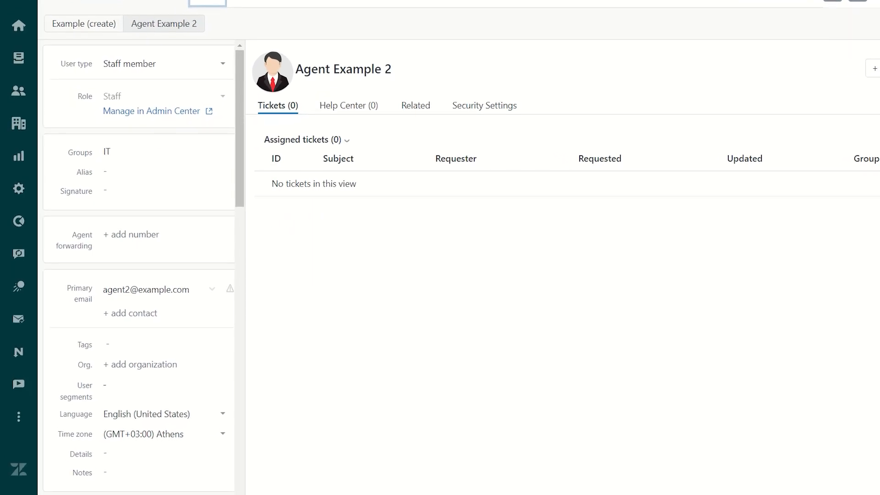
Step: Show the user options menu with merge, suspend access and delete
left_click(858, 62)
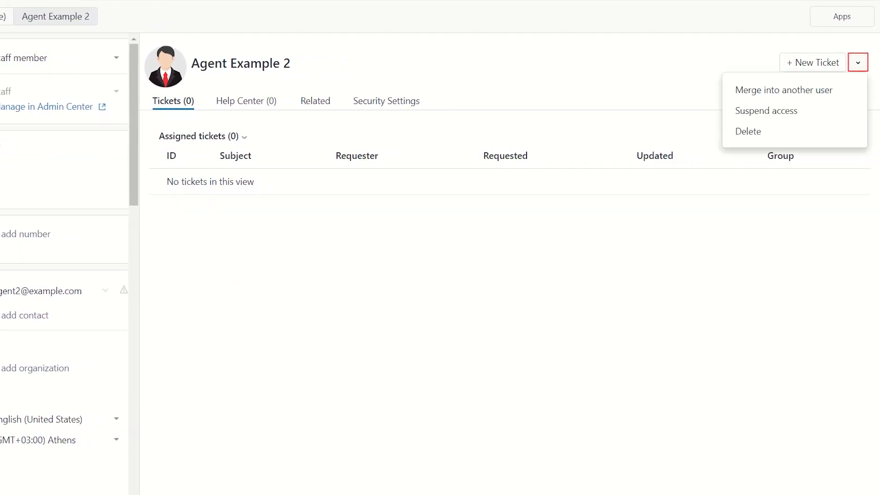
mouse_move(752, 131)
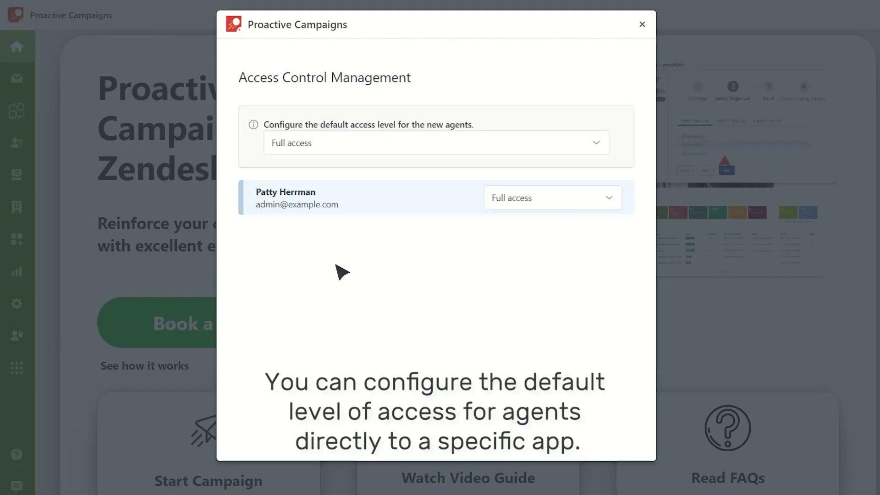
left_click(551, 198)
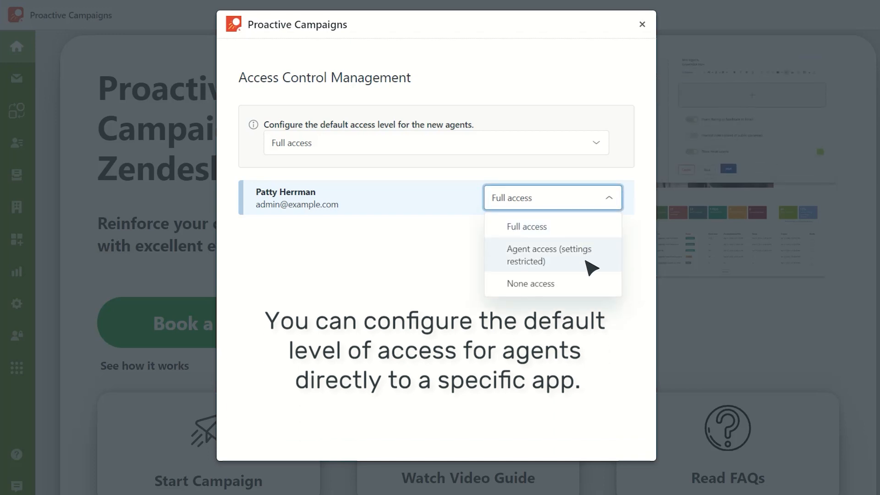
left_click(526, 226)
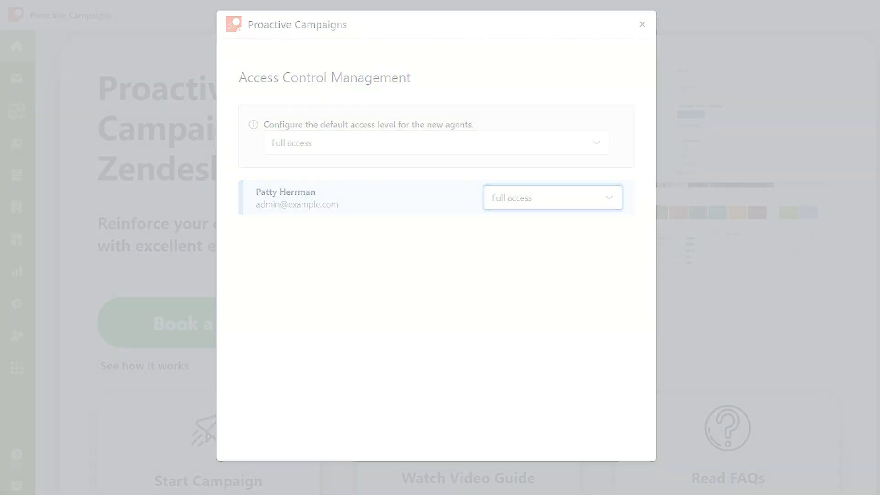